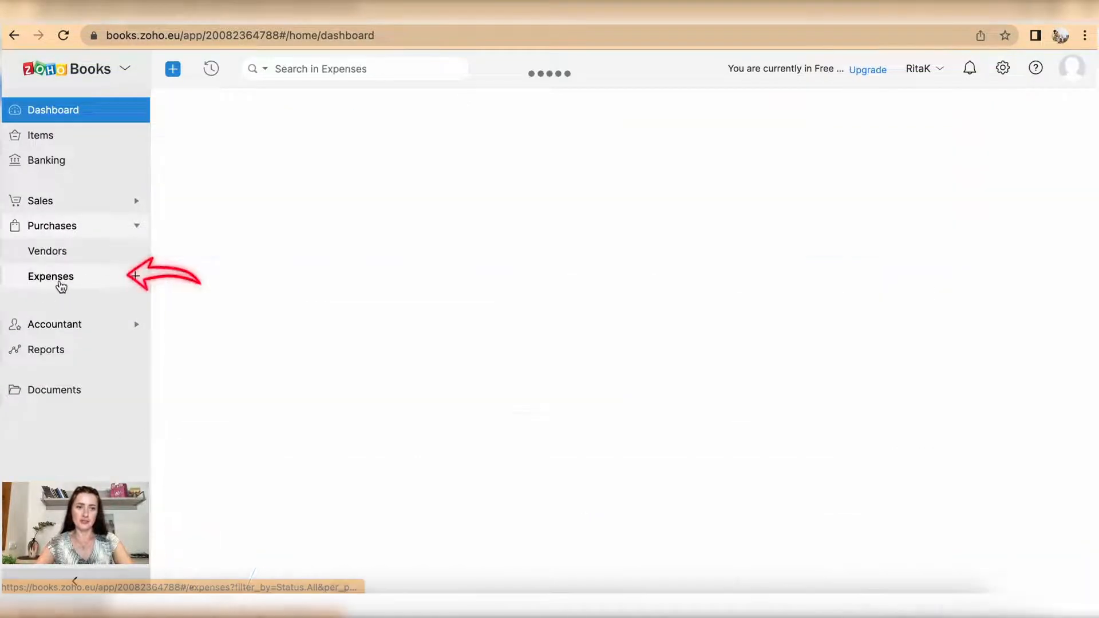
Step: Upload 'Receipt - Sonoma Meal.png' as a new expense from the Expenses list
left_click(50, 276)
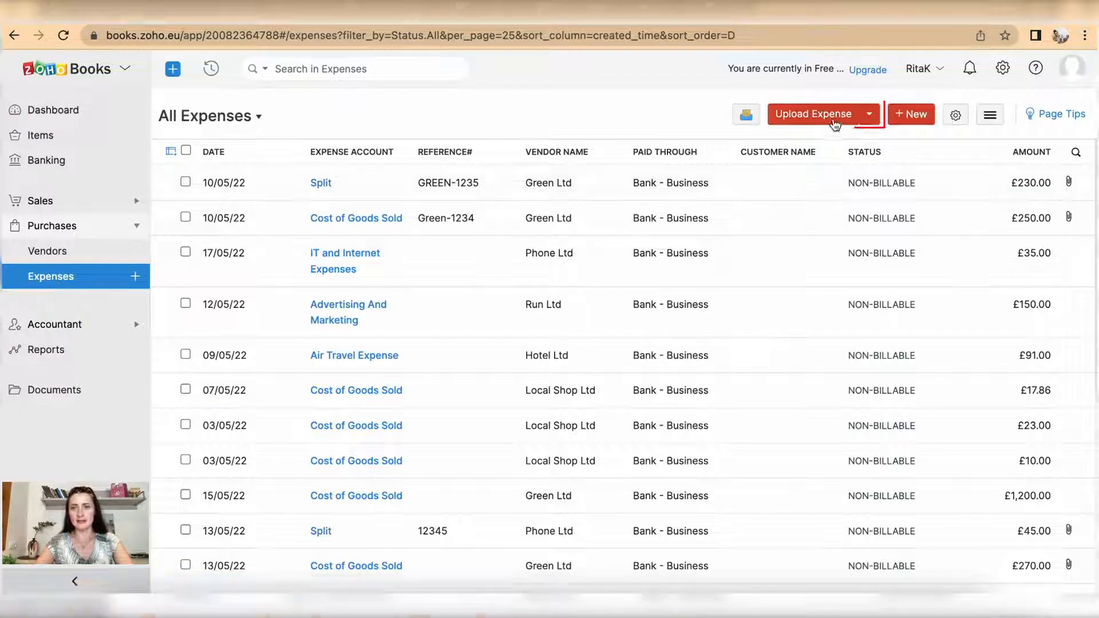
left_click(814, 113)
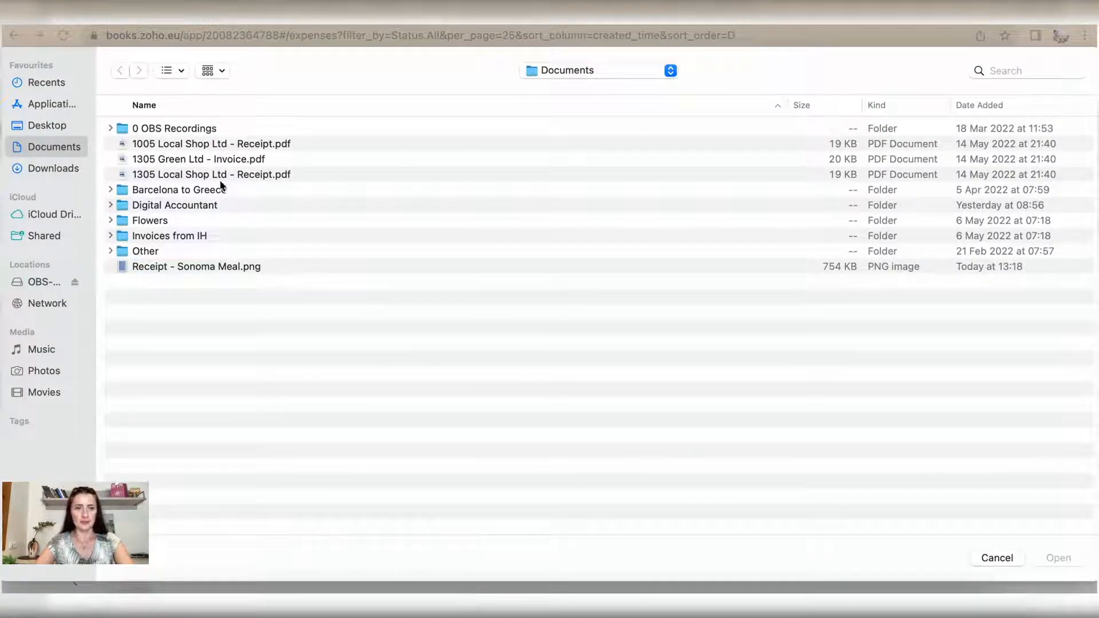
left_click(196, 267)
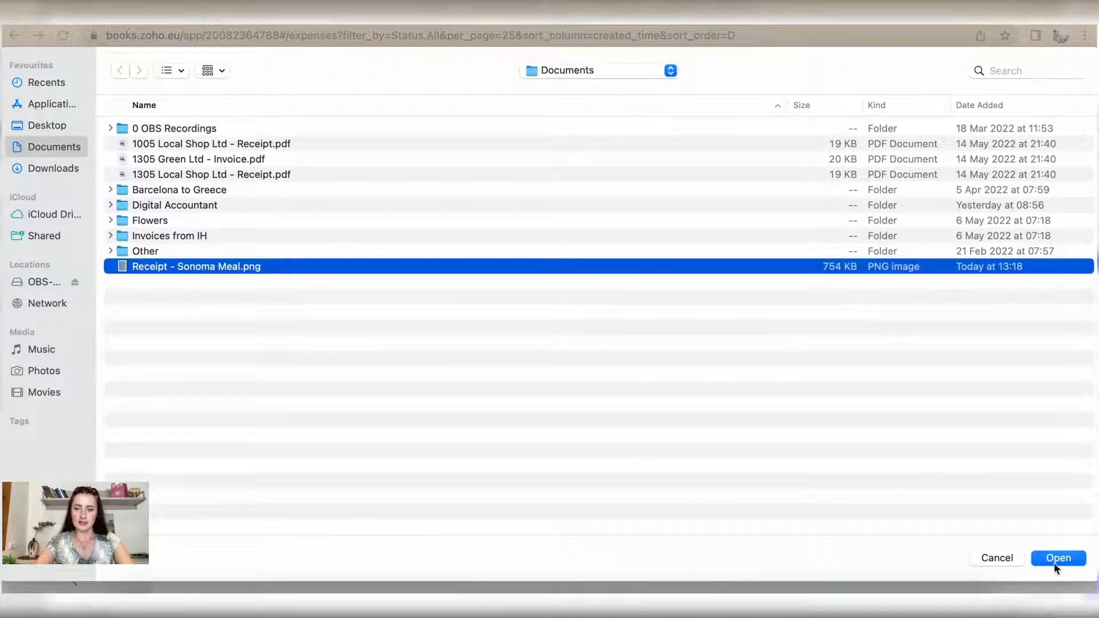
left_click(1058, 559)
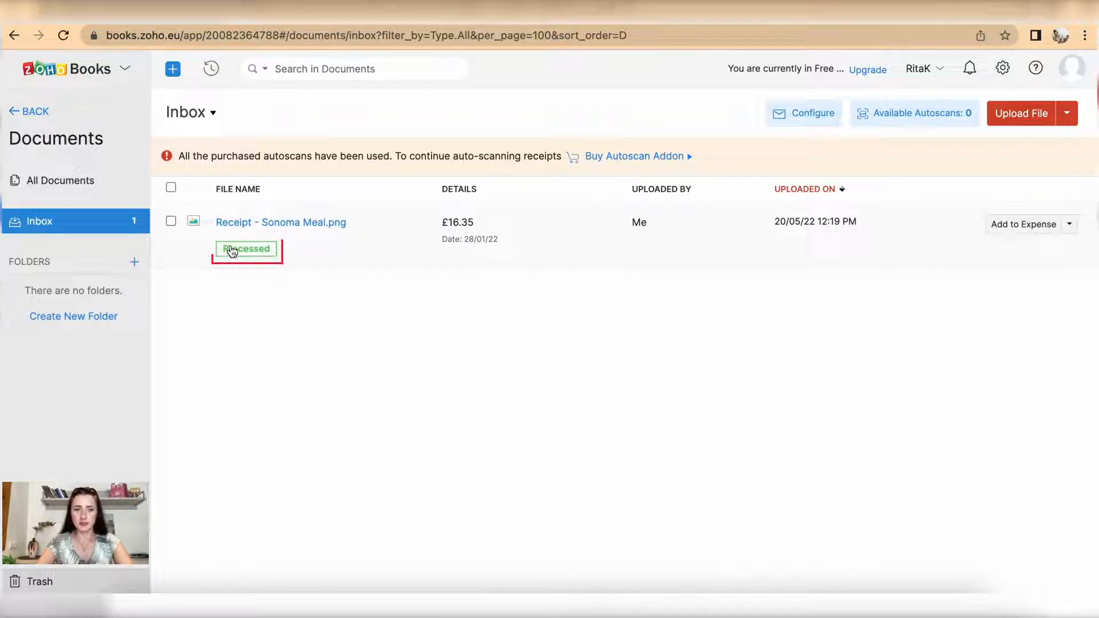
Step: Convert the Sonoma Meal receipt in the Receipts Inbox to an expense
left_click(51, 275)
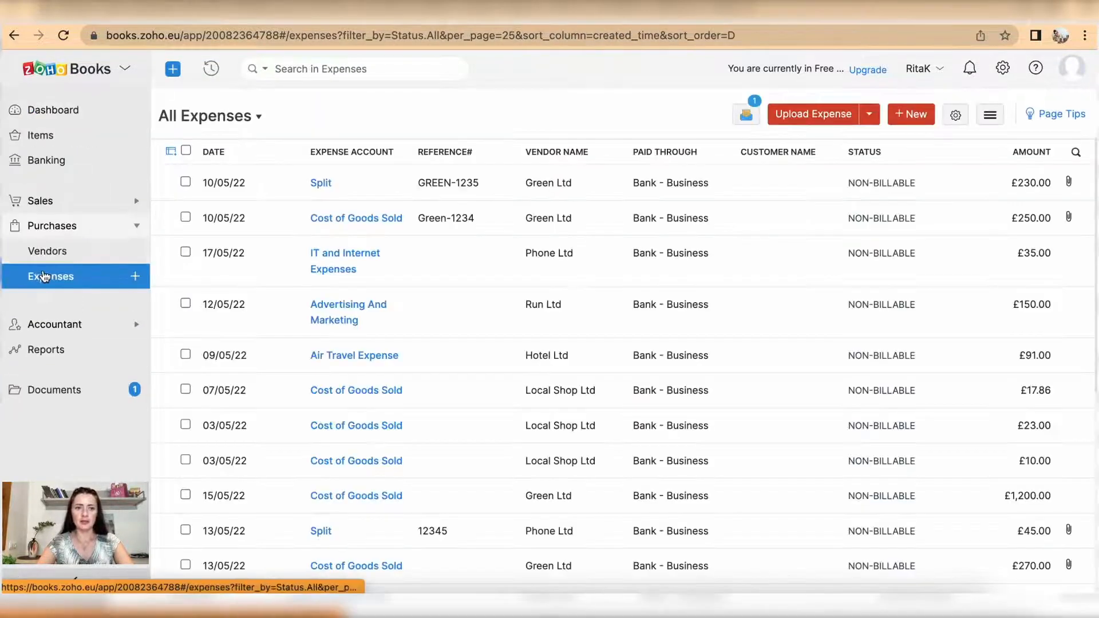
mouse_move(746, 113)
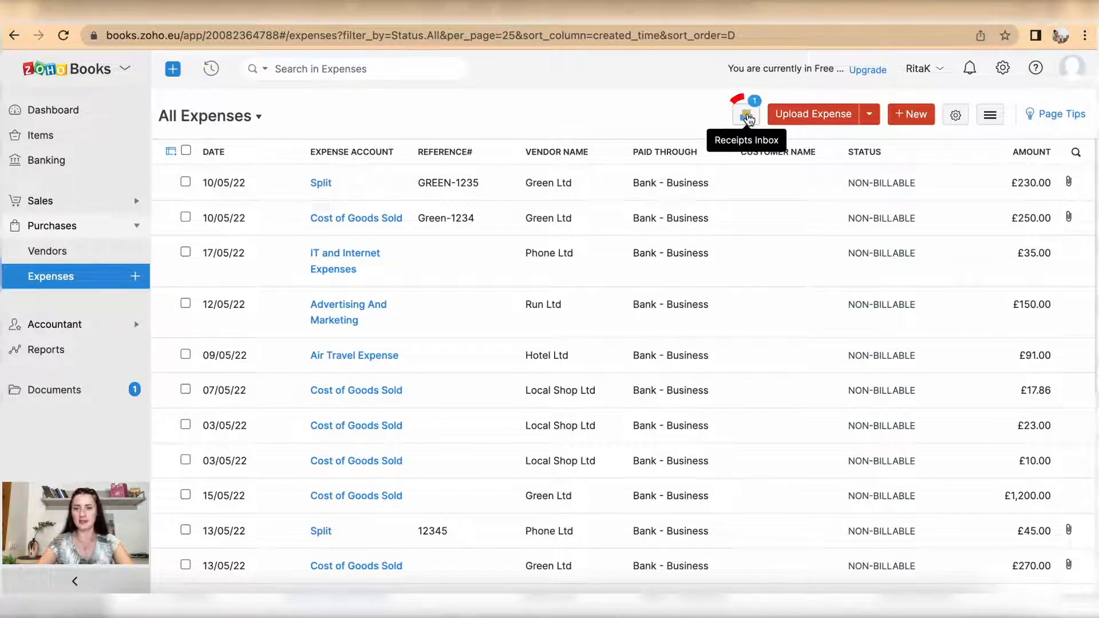
left_click(746, 112)
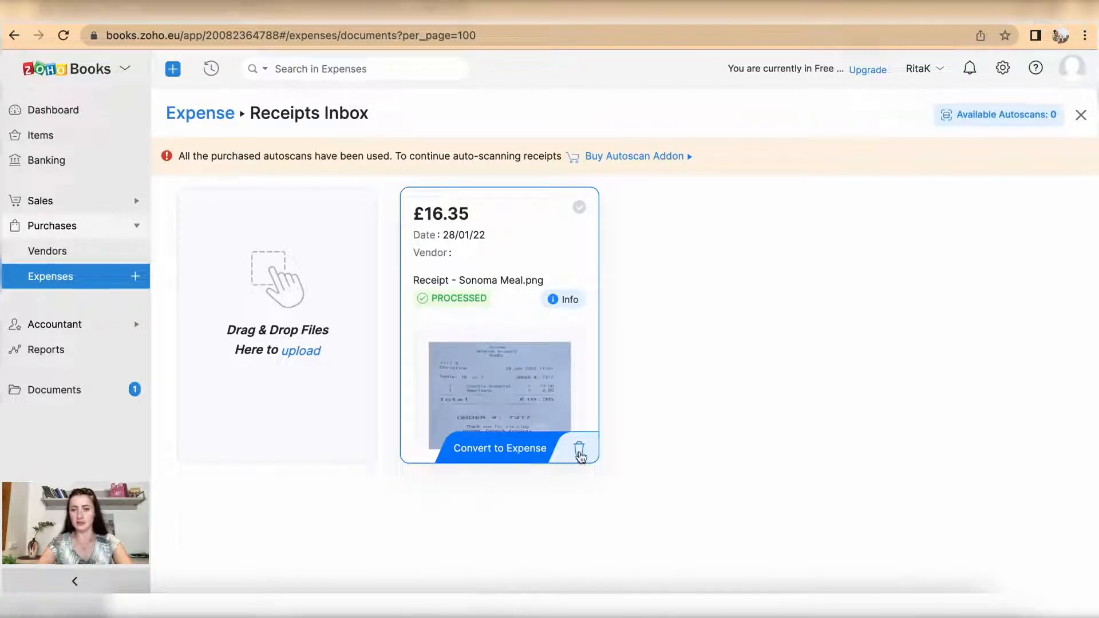
left_click(579, 449)
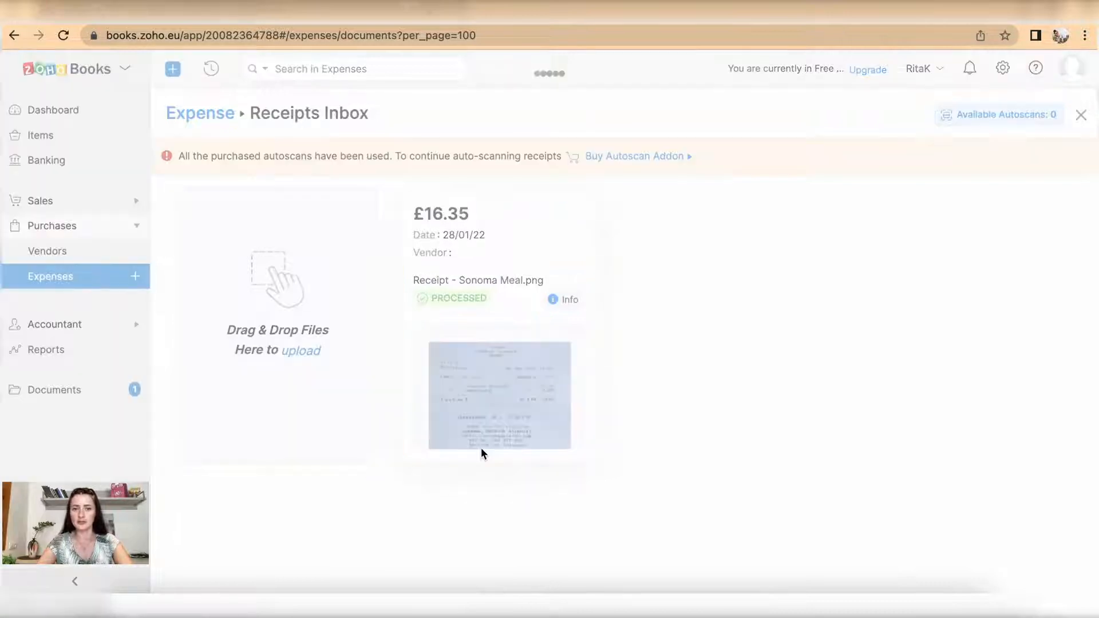
left_click(499, 394)
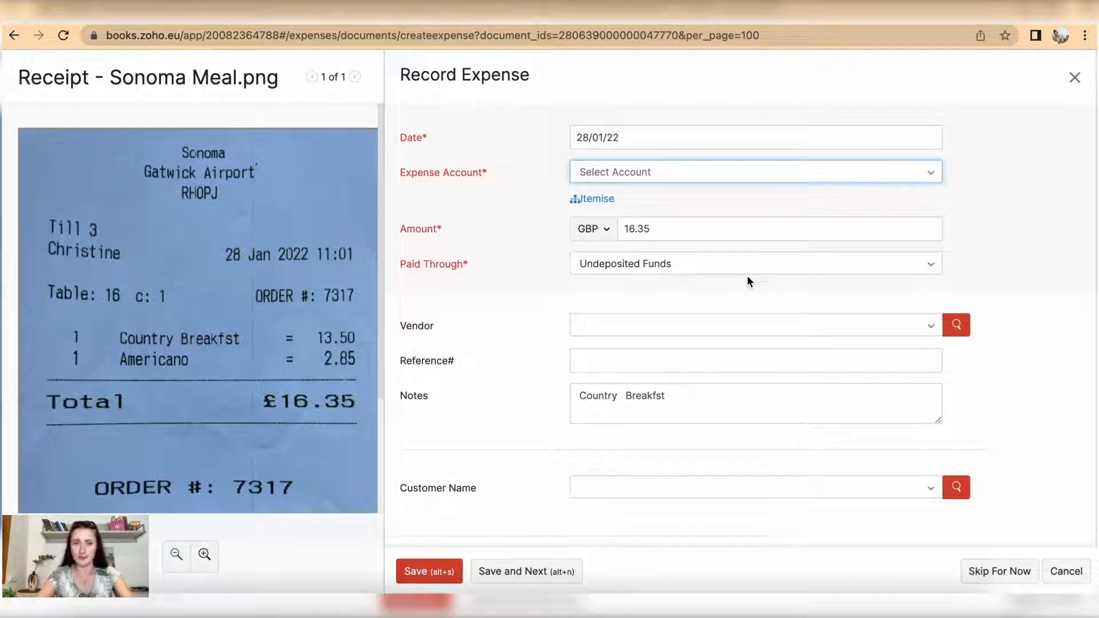
mouse_move(416, 156)
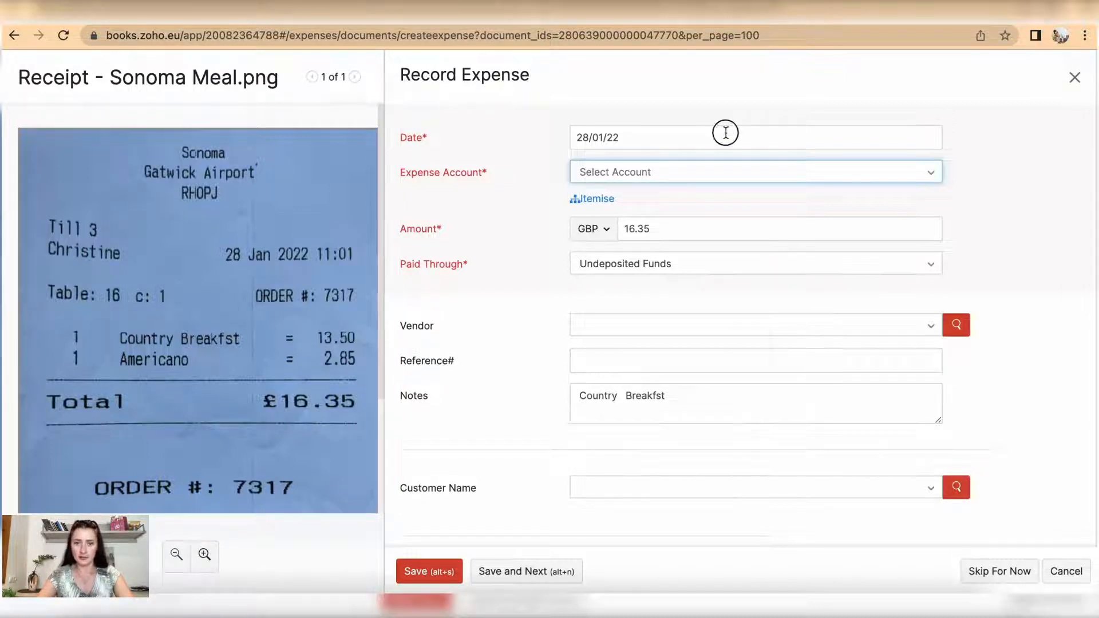
Step: Date the expense 28 April 2022, choose Air Travel Expense, and itemise it
left_click(725, 137)
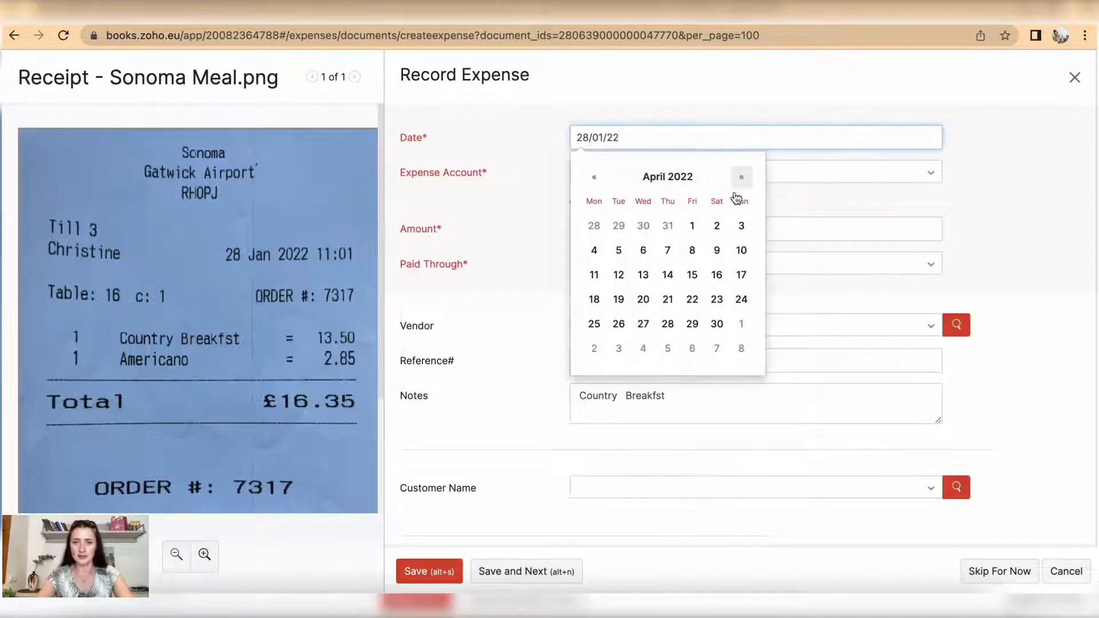
left_click(666, 322)
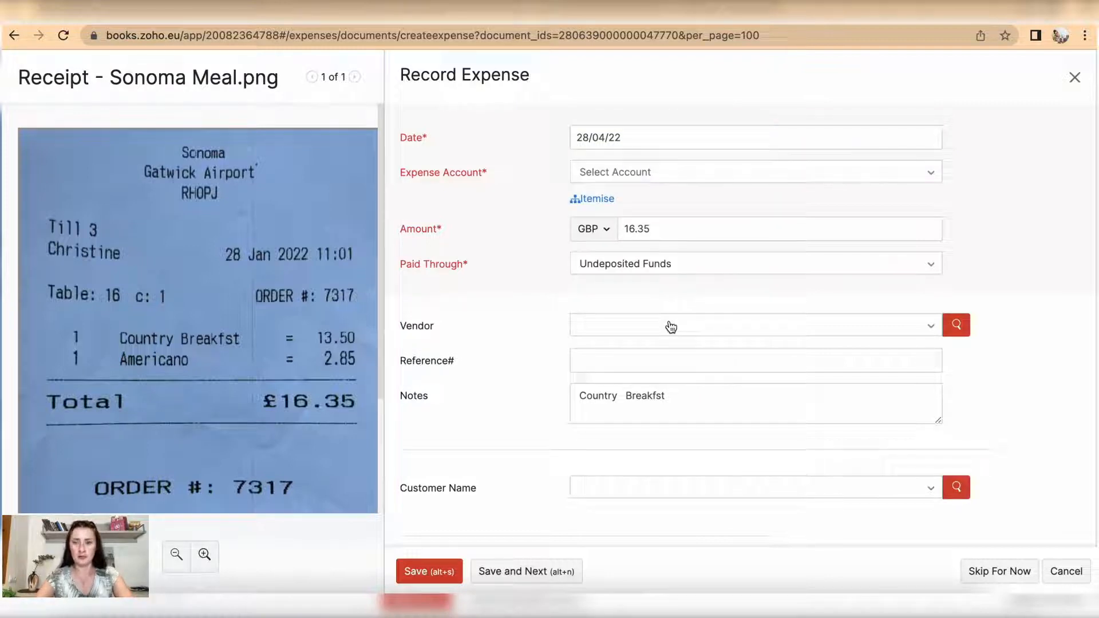
mouse_move(692, 173)
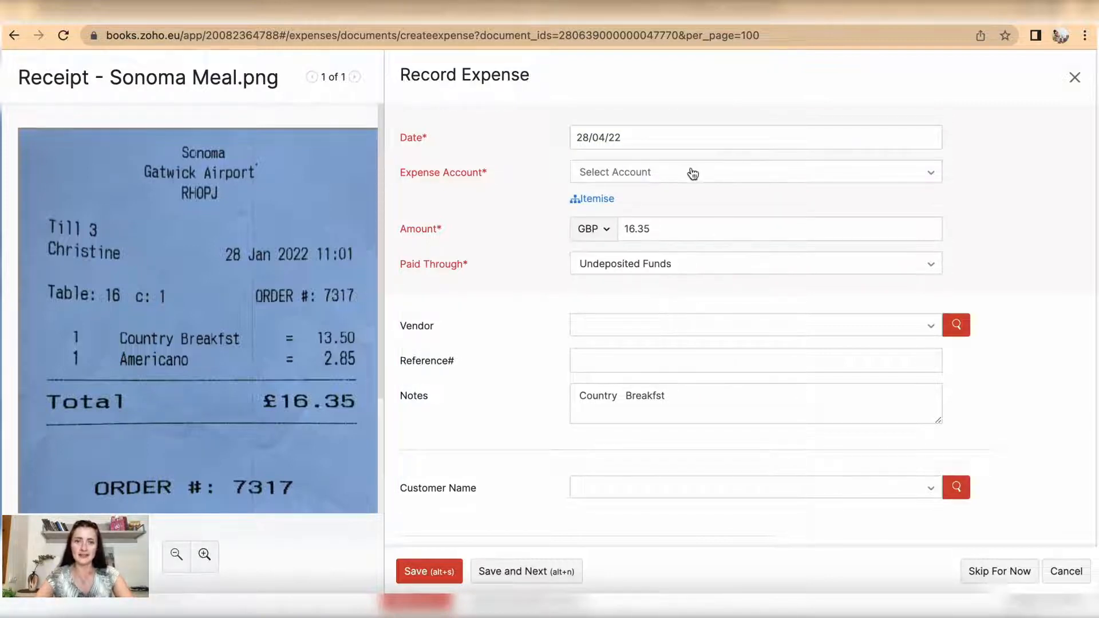
left_click(755, 172)
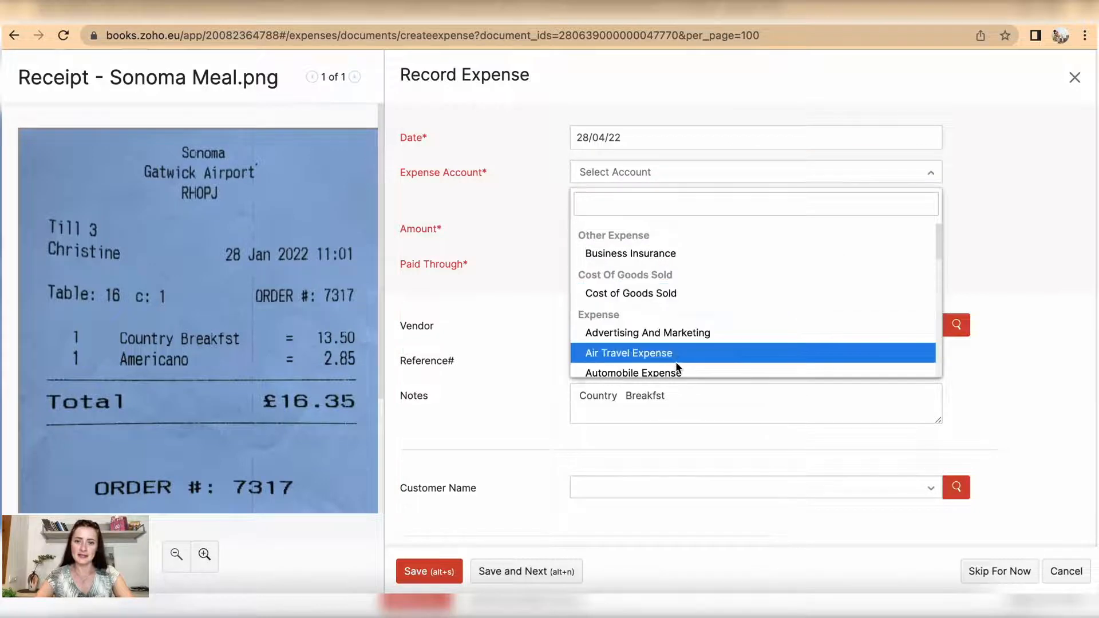
left_click(628, 353)
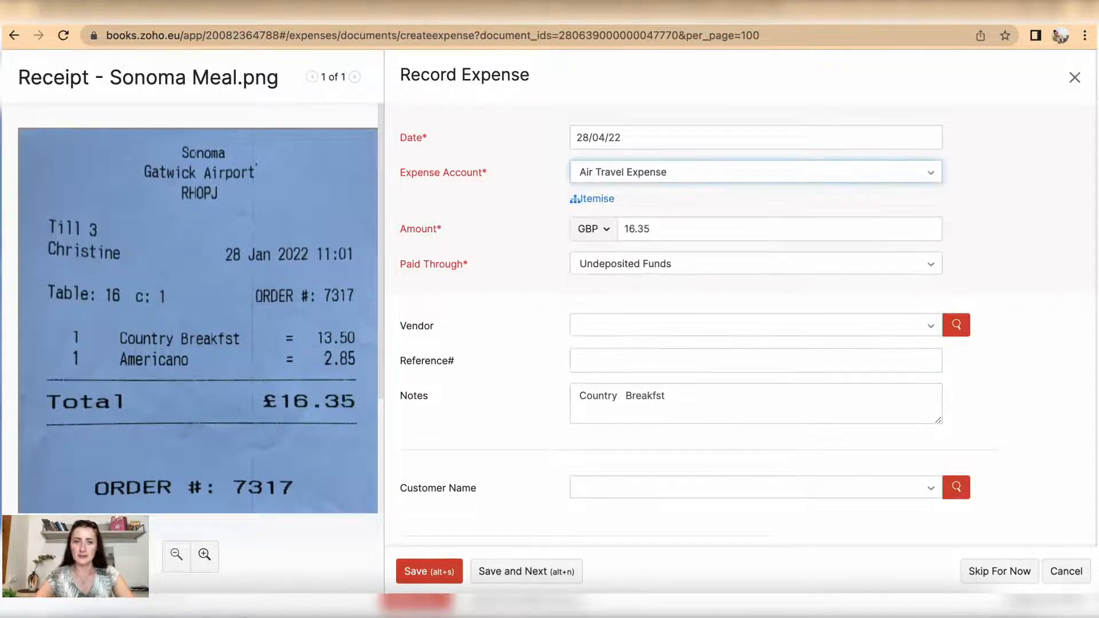
left_click(591, 199)
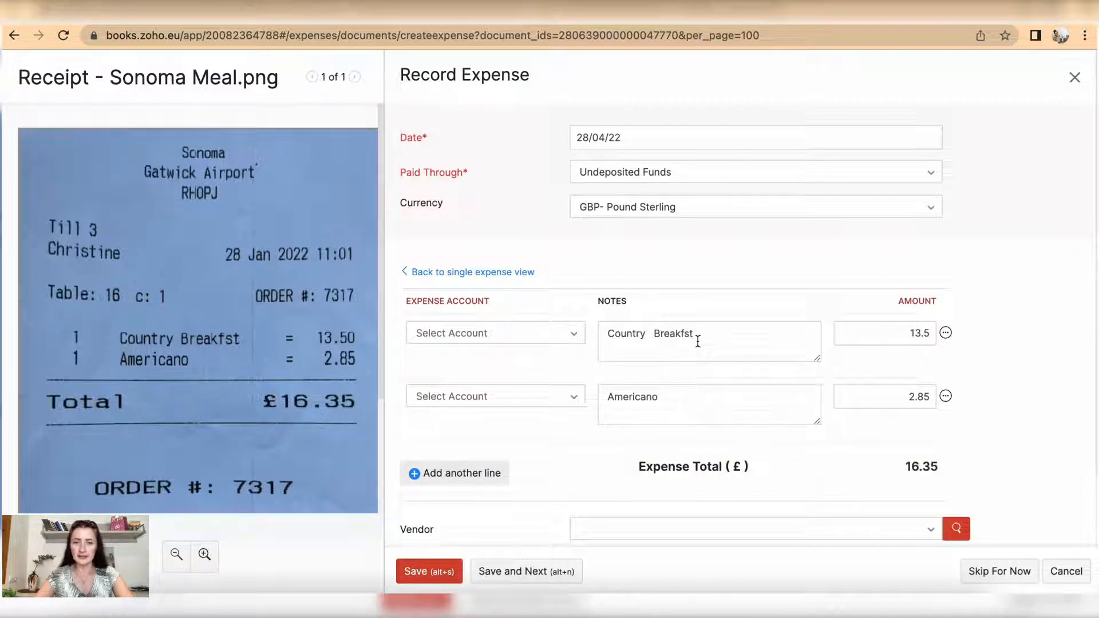
Step: Assign the Country Breakfast line to the Air Travel Expense account
left_click(494, 332)
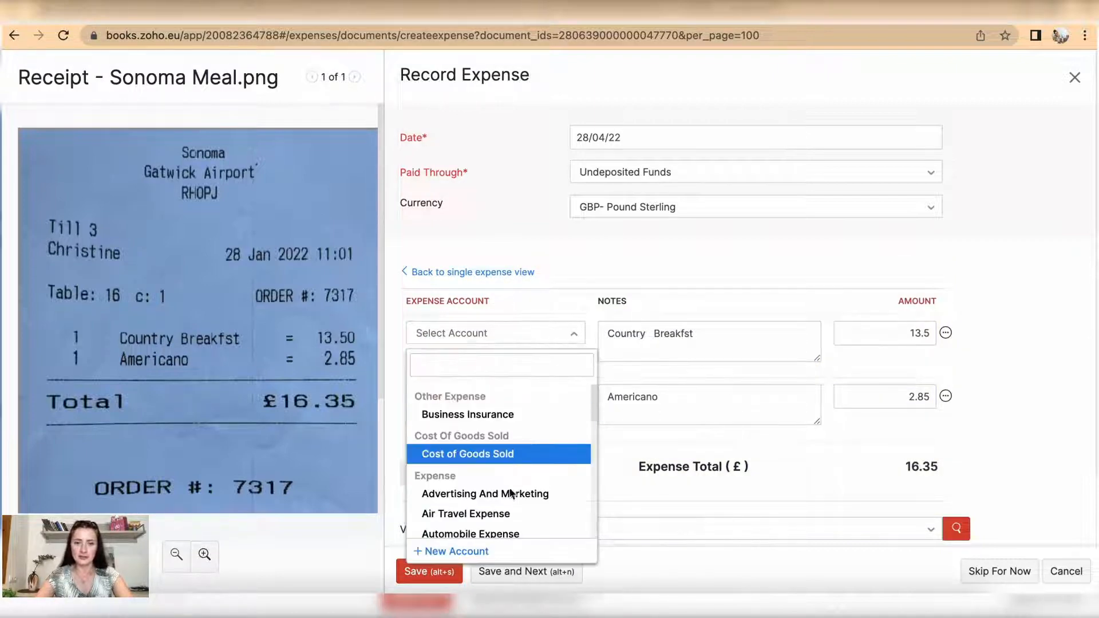
left_click(466, 513)
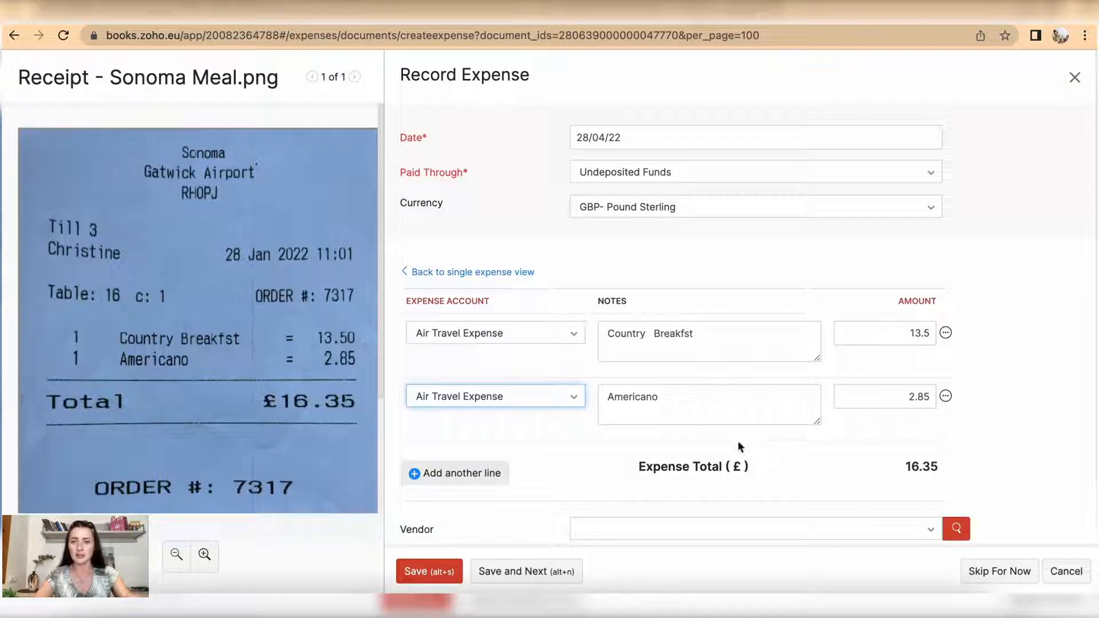
scroll("down", 3)
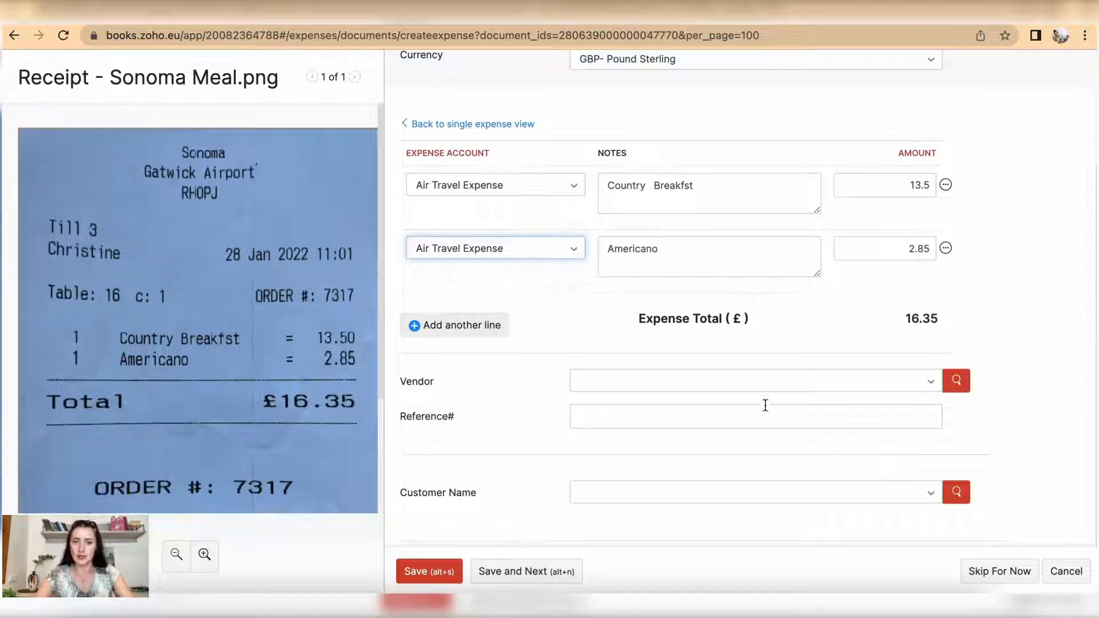
Step: Set vendor Sonoma (Gatwick Airport) and reference 'Order 7317', then save
left_click(755, 381)
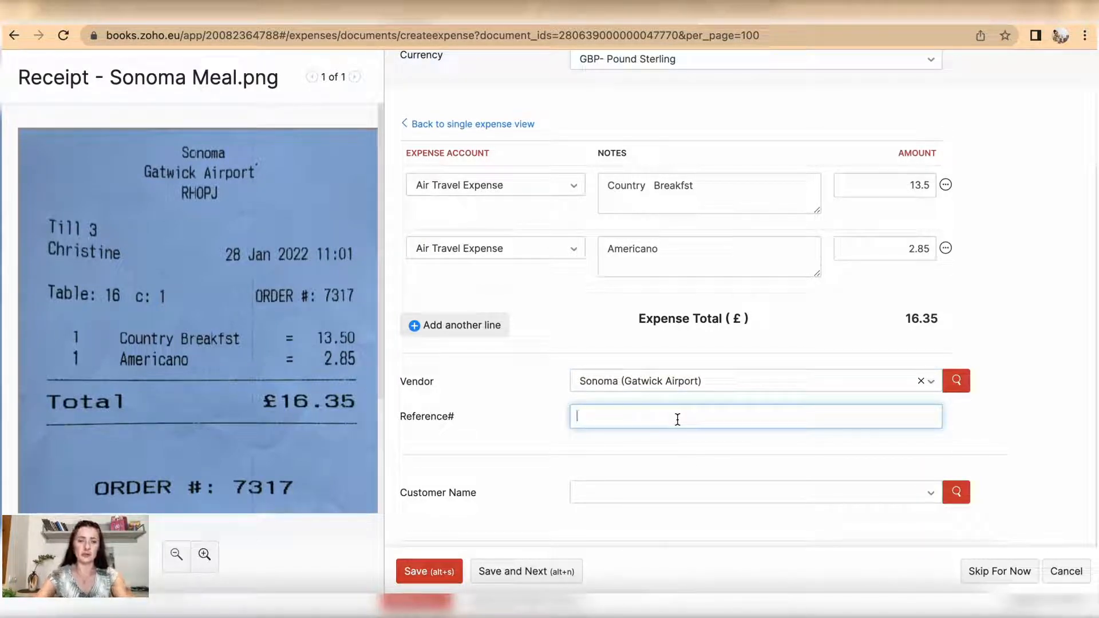
type("O")
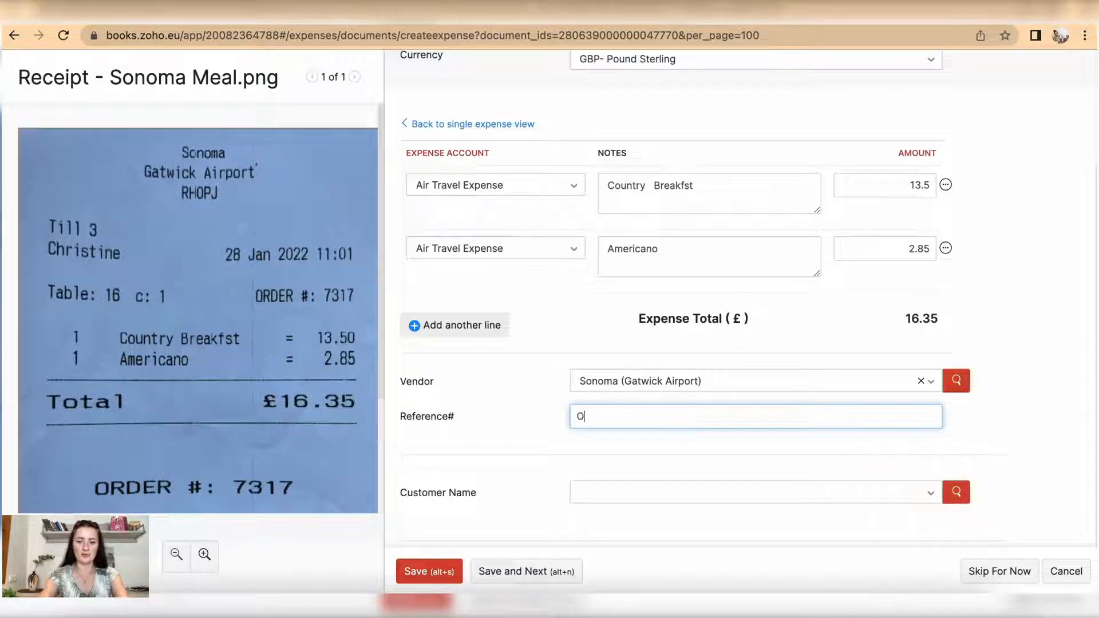
type("Order 7")
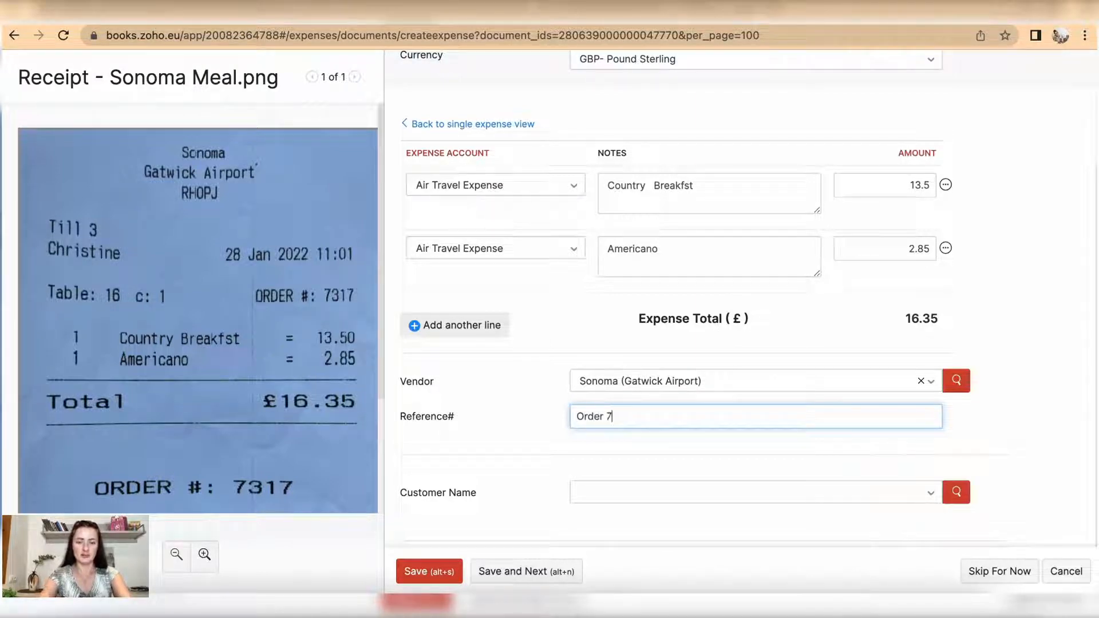
type("317")
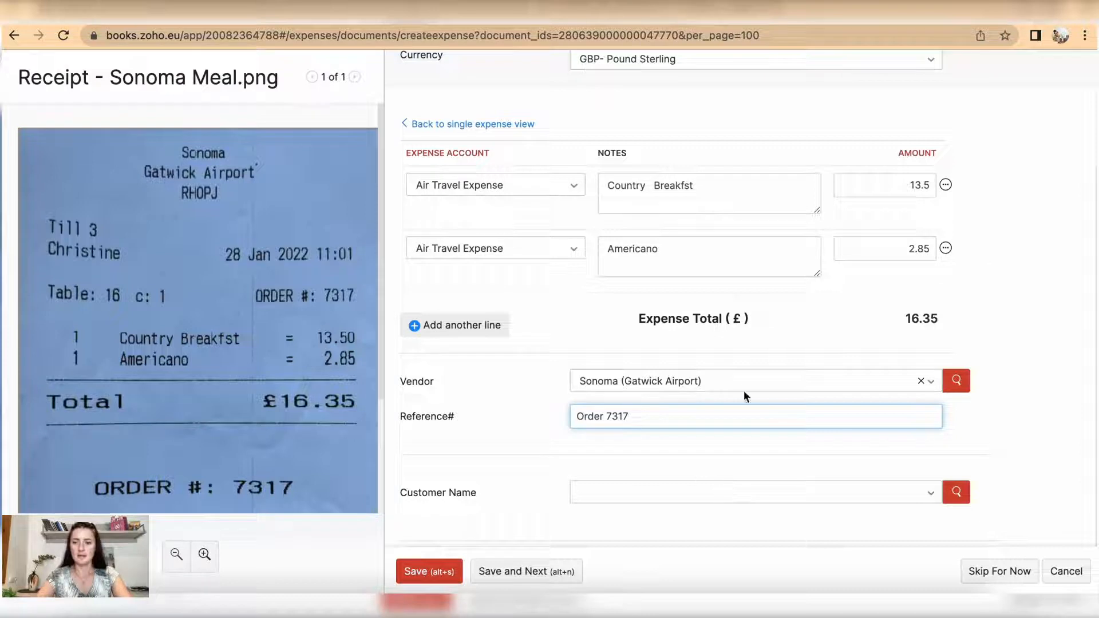
mouse_move(579, 514)
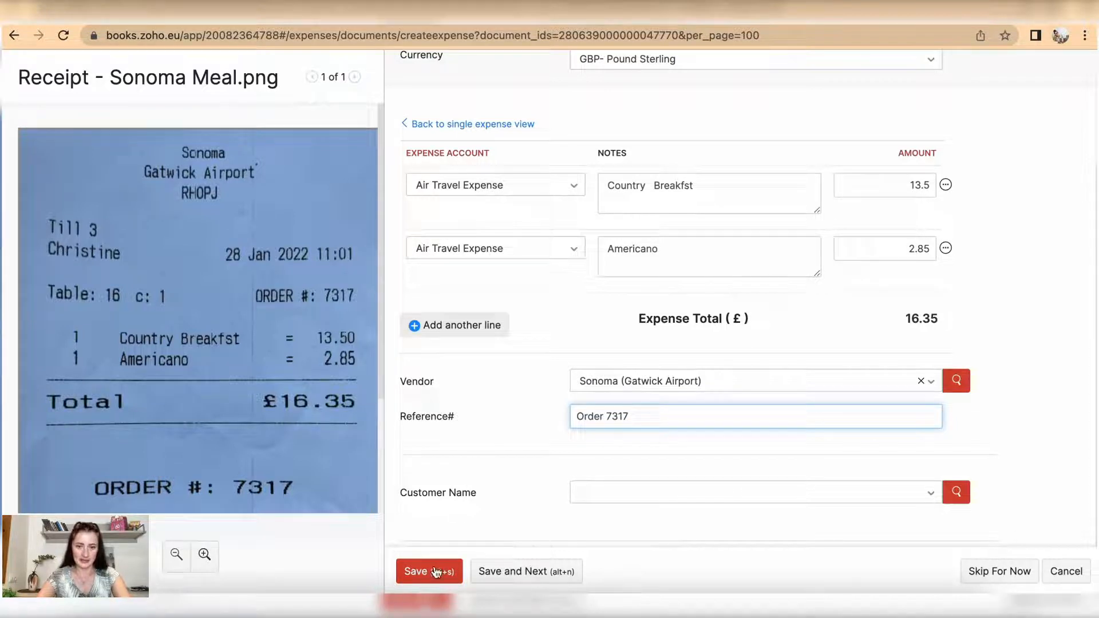
left_click(428, 571)
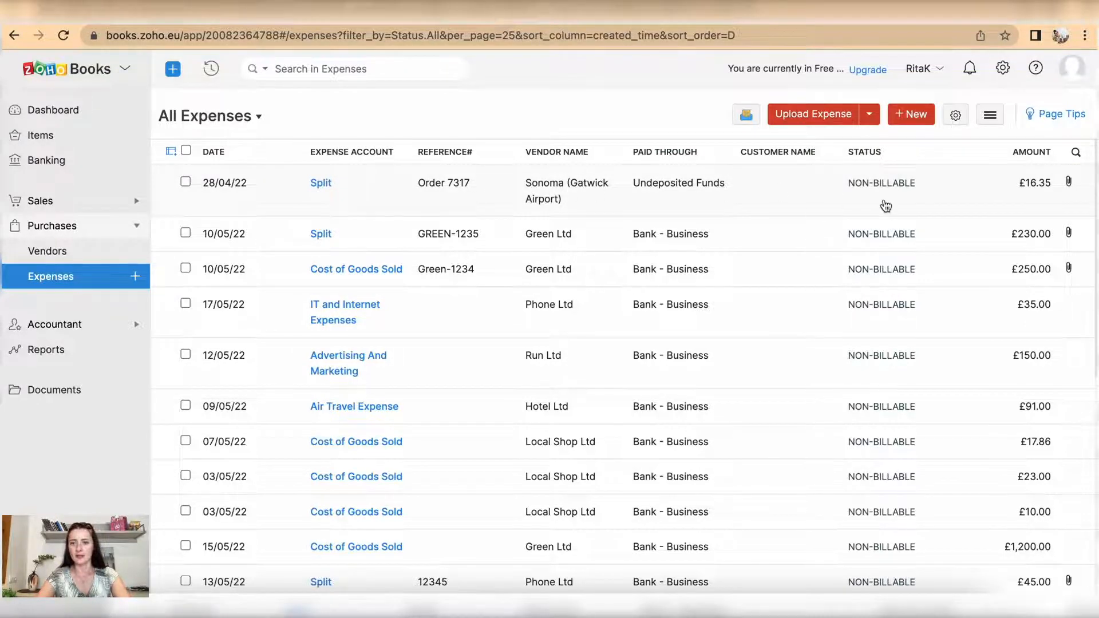
mouse_move(635, 204)
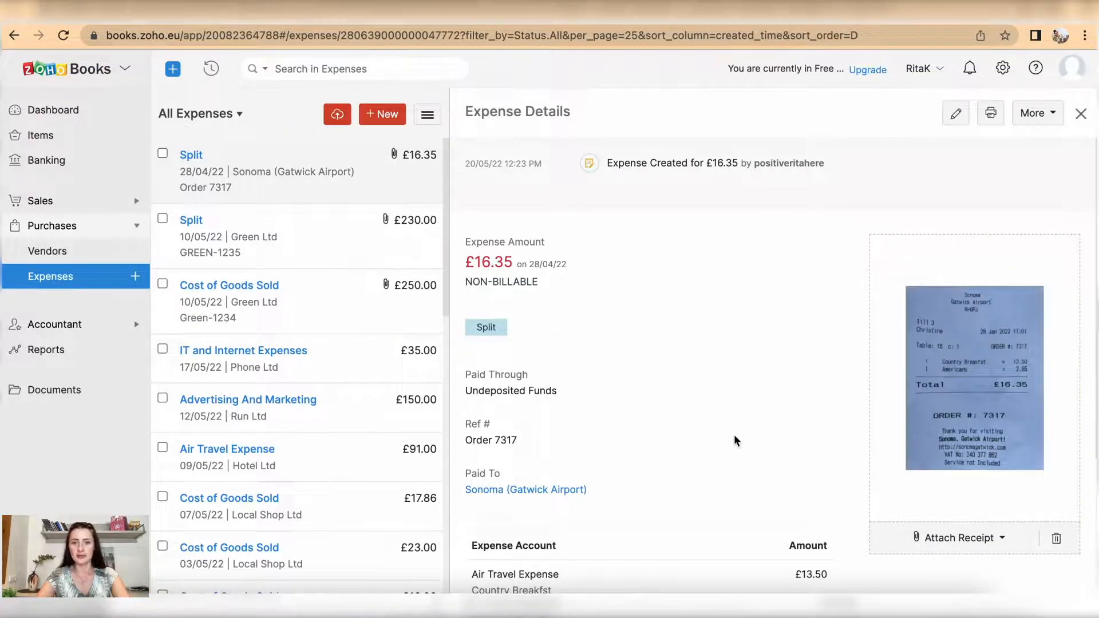
Step: Scroll through the £16.35 Sonoma expense details to view the receipt and split lines
scroll("down", 3)
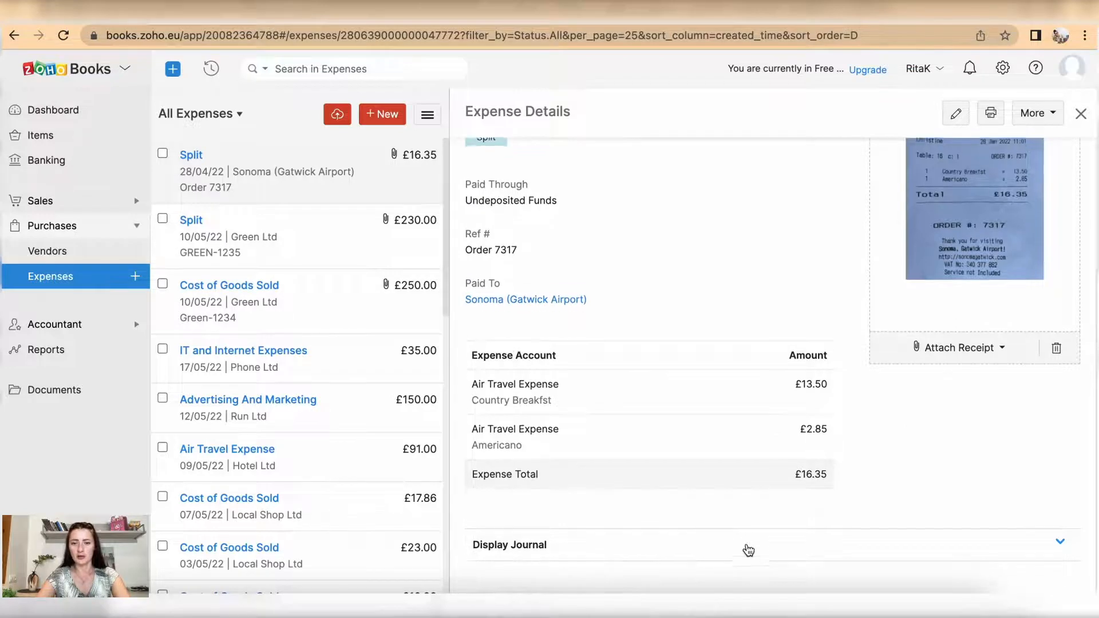